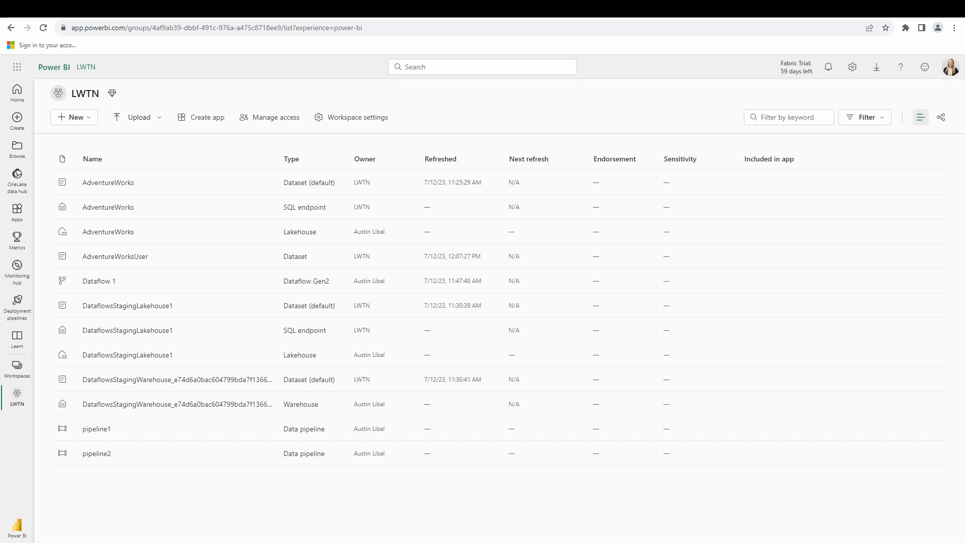
pyautogui.moveTo(113, 248)
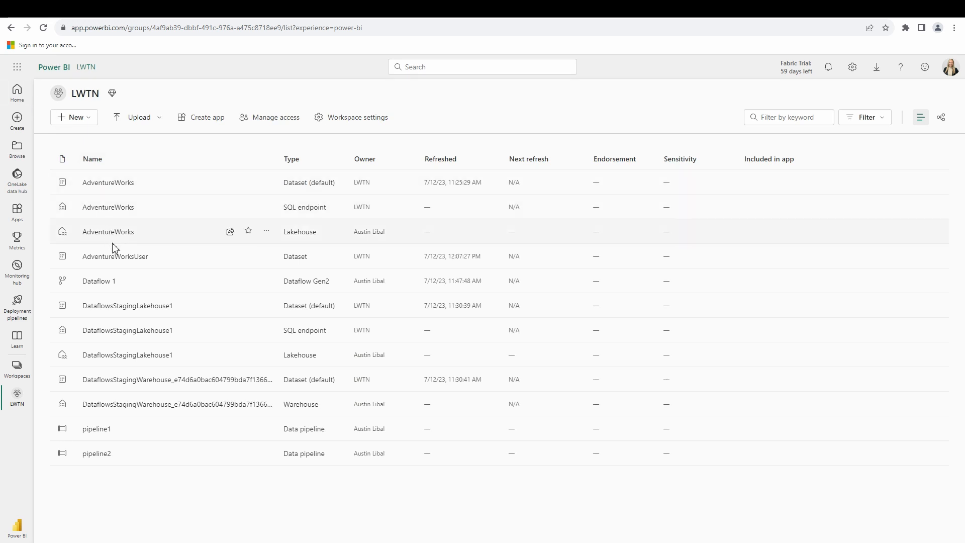
pyautogui.moveTo(108, 231)
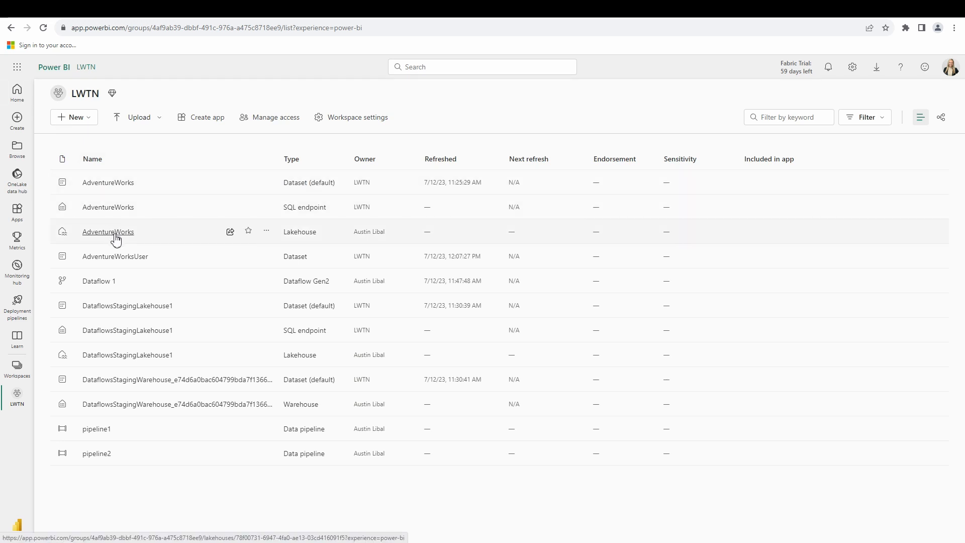
# Step: Open the AdventureWorks lakehouse from the LWTN workspace, previewing its dimdate table
pyautogui.click(107, 231)
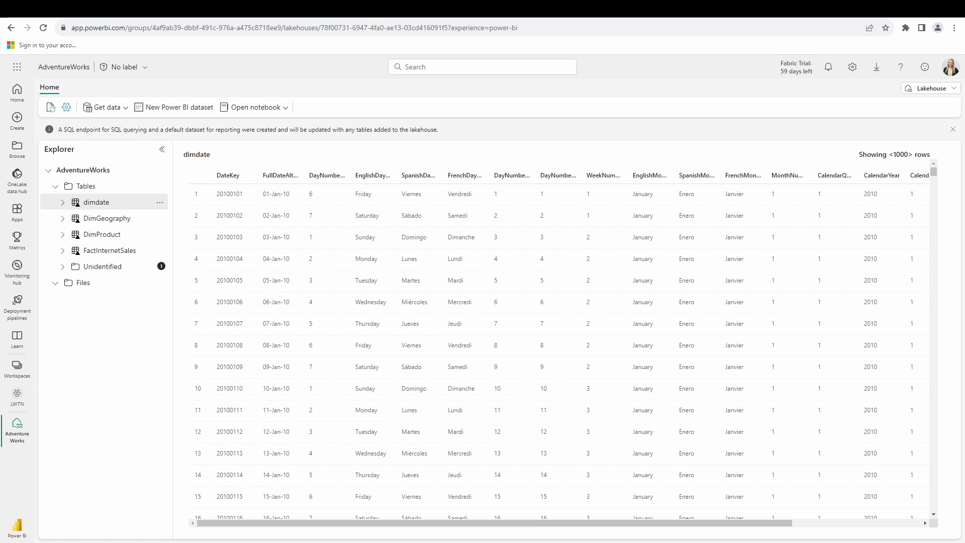
pyautogui.moveTo(109, 528)
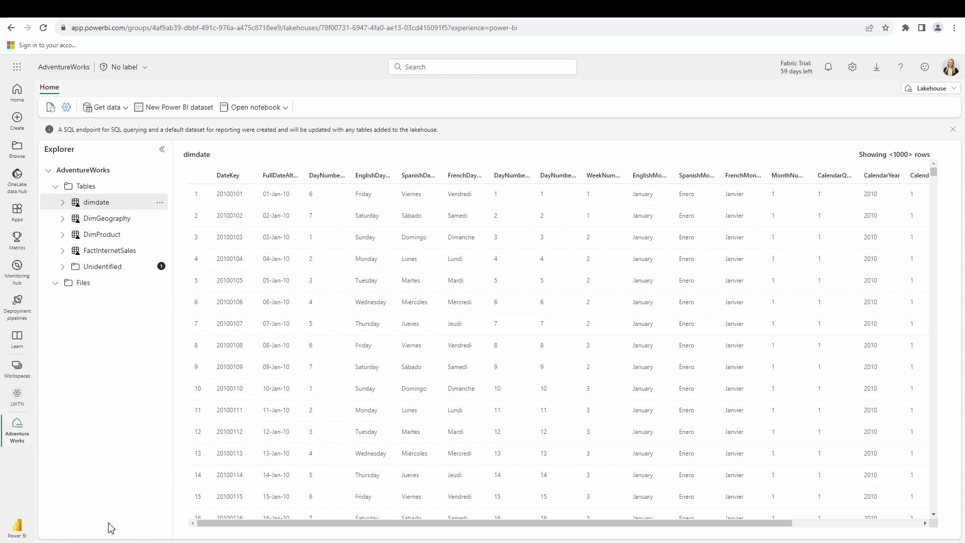
pyautogui.moveTo(96, 323)
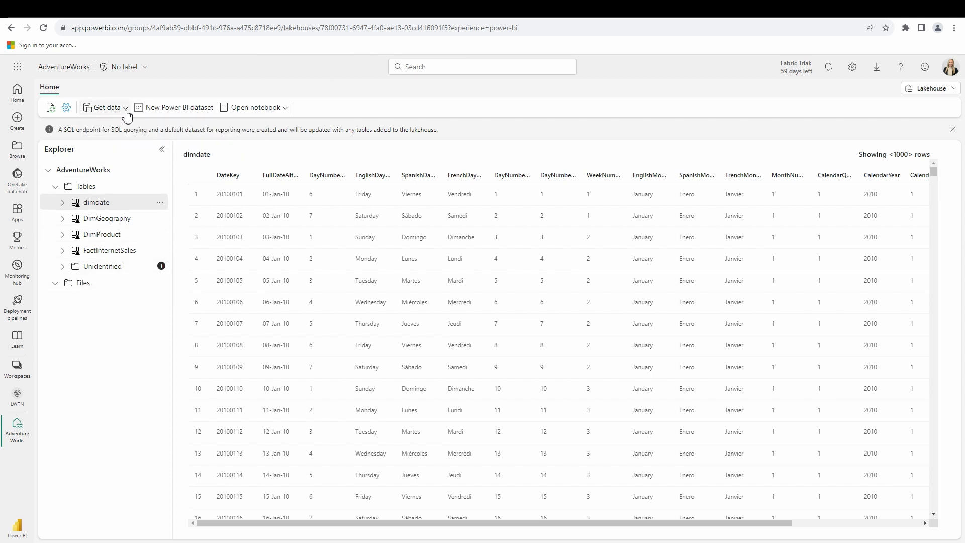
# Step: Create a new Power BI dataset from DimProduct, FactInternetSales and dimdate, leaving out DimGeography
pyautogui.click(106, 107)
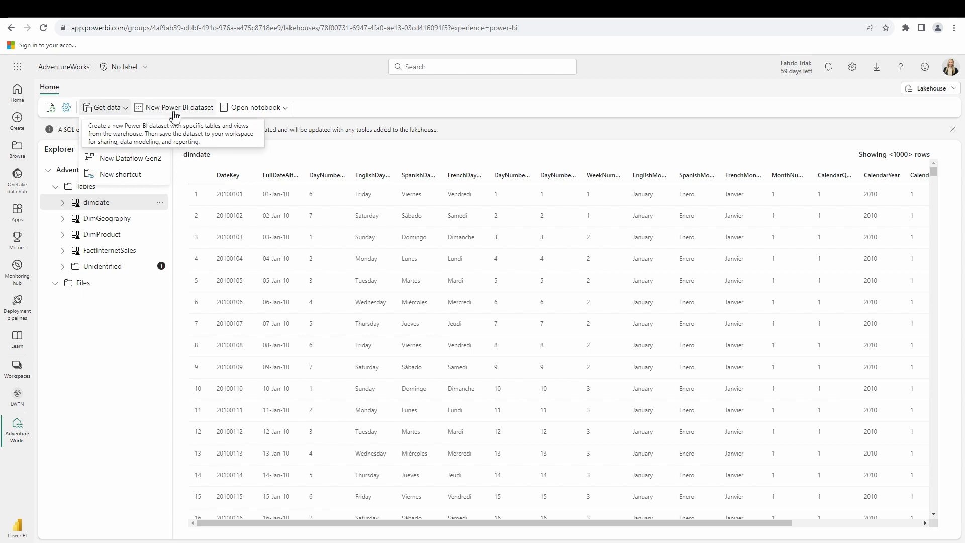
pyautogui.click(179, 107)
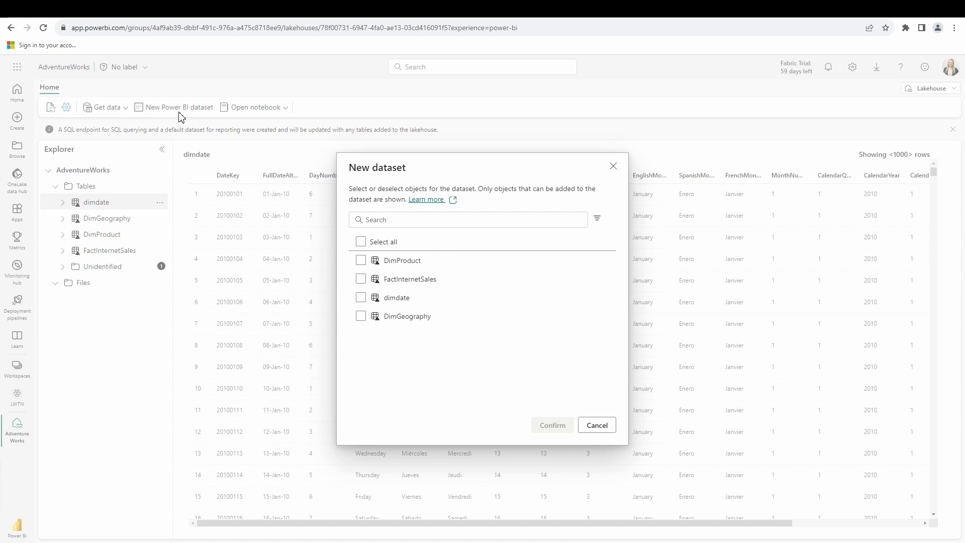
pyautogui.moveTo(385, 262)
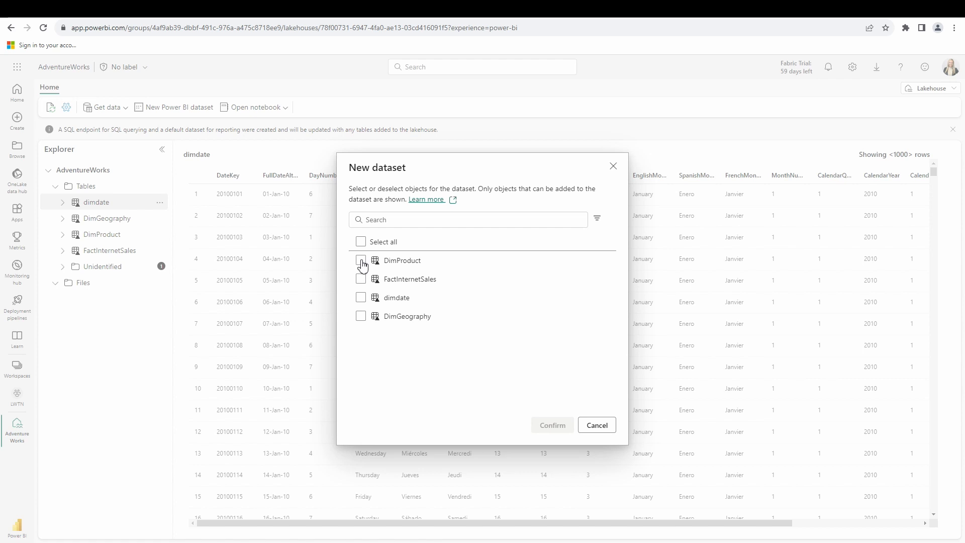
pyautogui.click(361, 259)
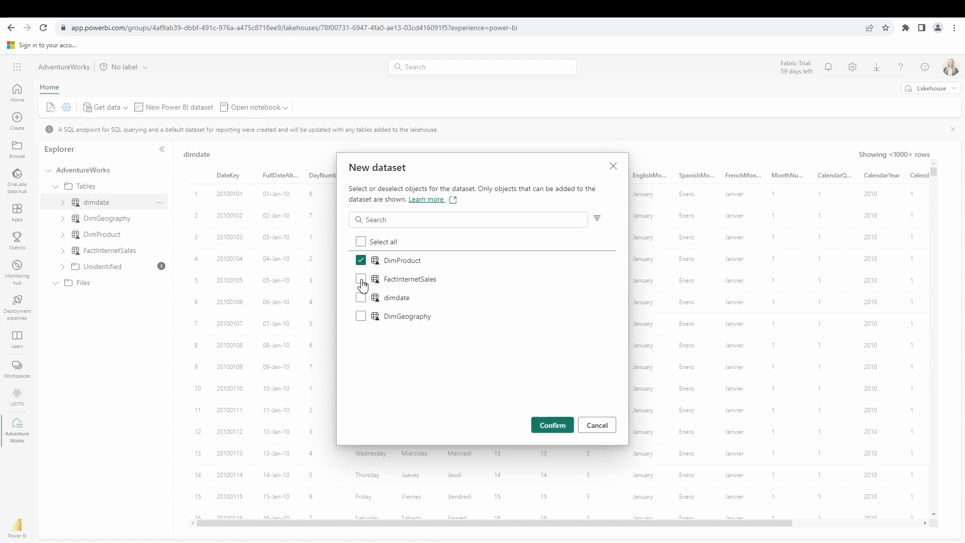
pyautogui.click(360, 278)
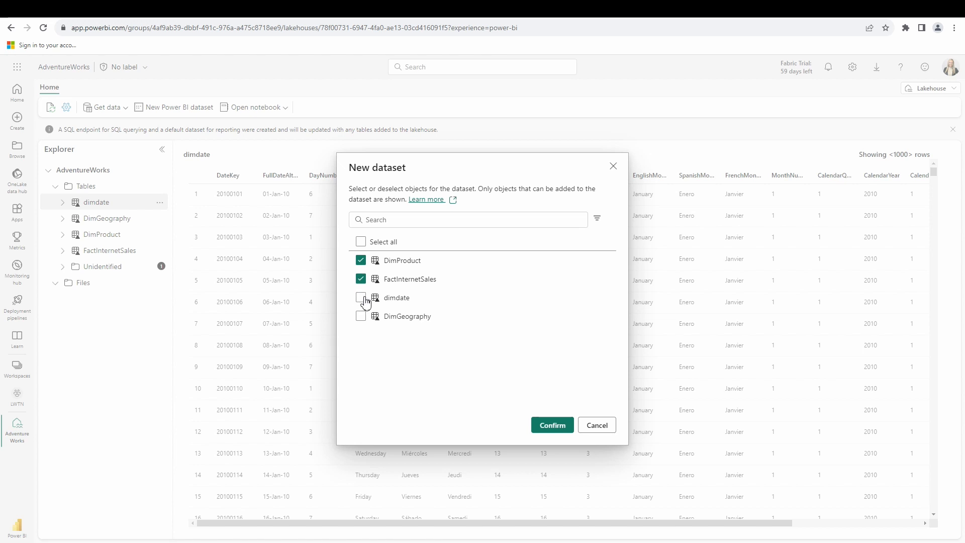
pyautogui.click(360, 298)
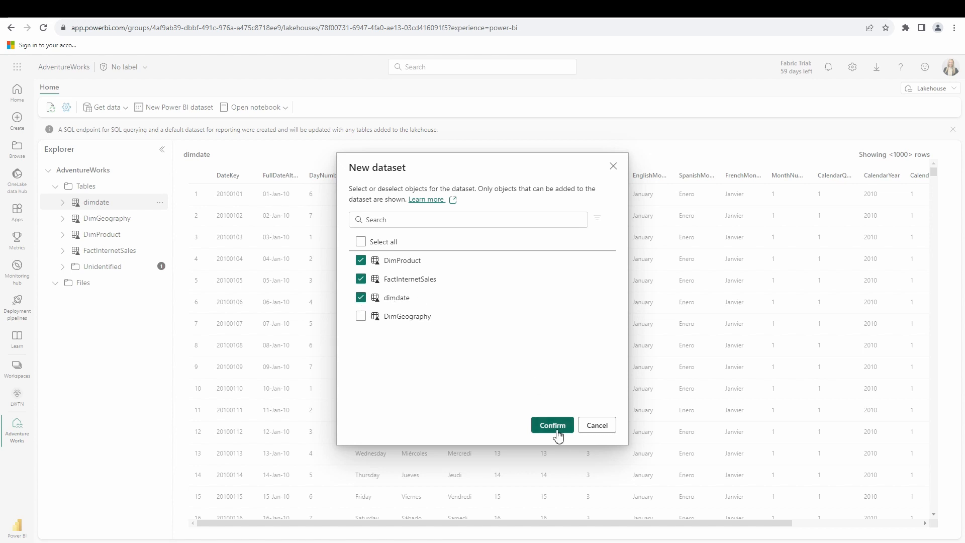
pyautogui.click(552, 424)
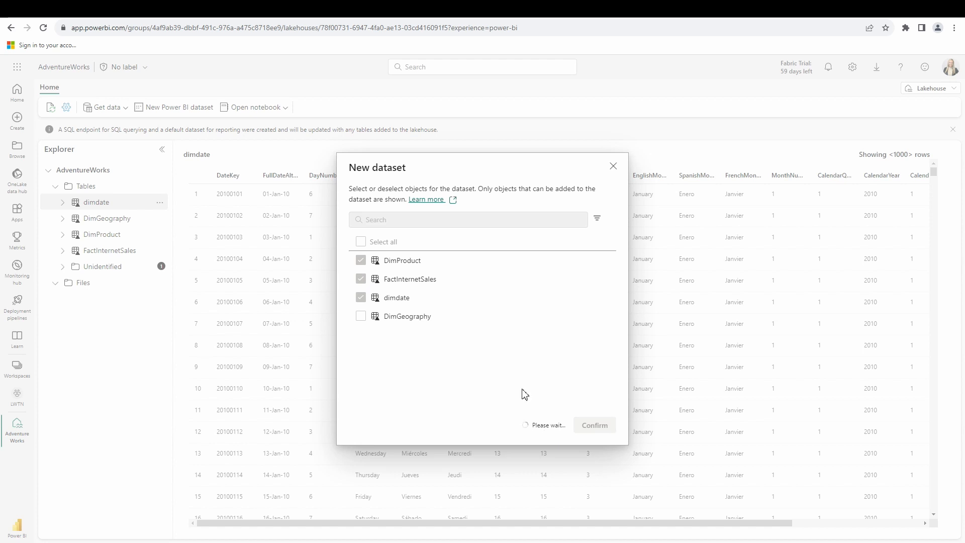
pyautogui.moveTo(354, 351)
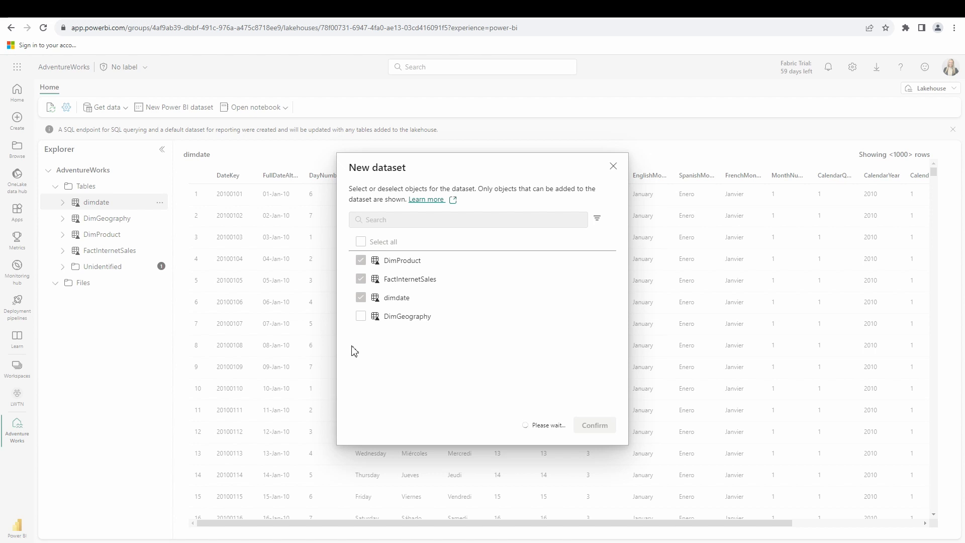
pyautogui.click(593, 425)
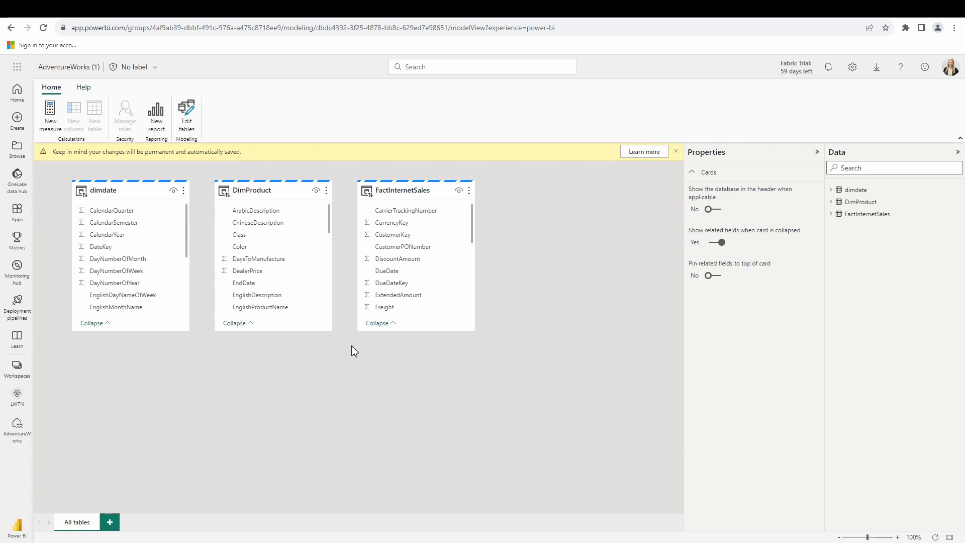
pyautogui.moveTo(412, 240)
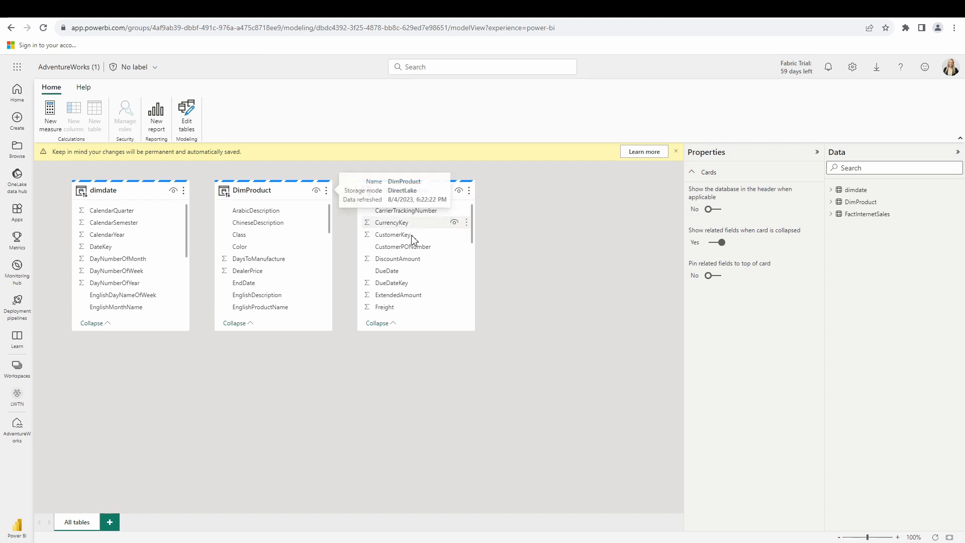
pyautogui.moveTo(219, 355)
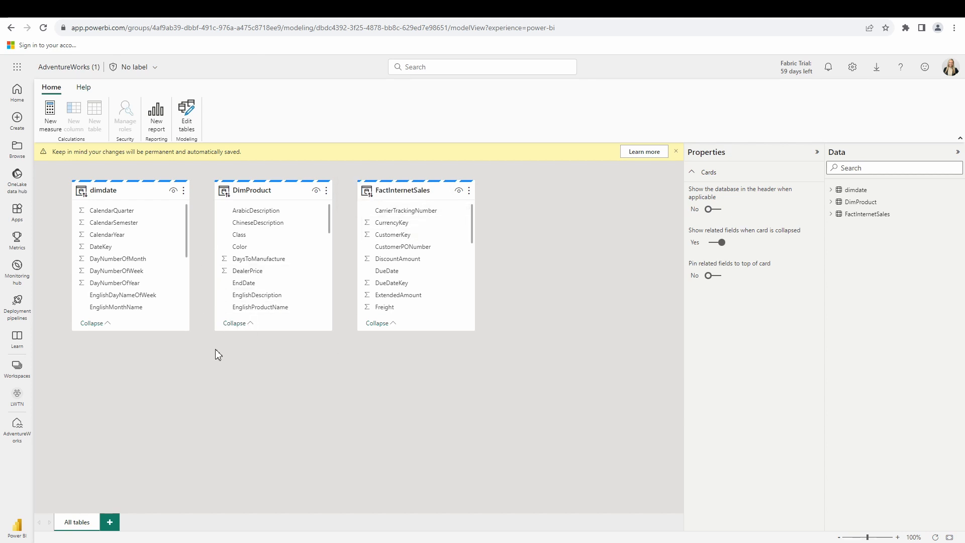
pyautogui.moveTo(226, 359)
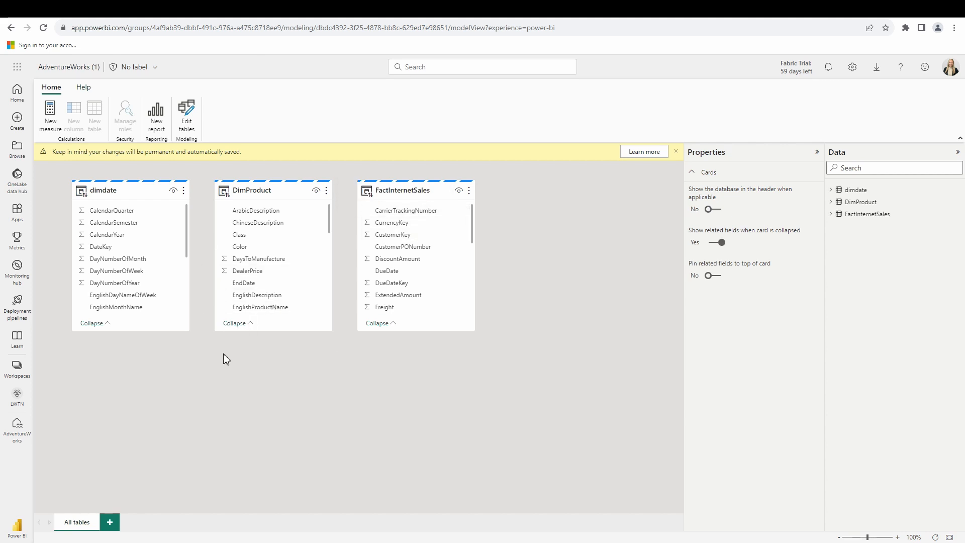
pyautogui.moveTo(151, 258)
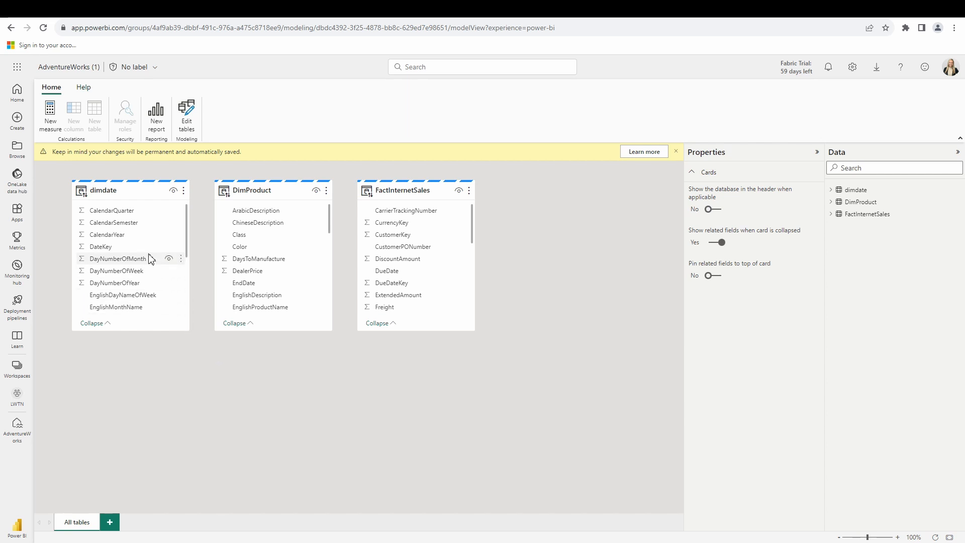
pyautogui.moveTo(126, 190)
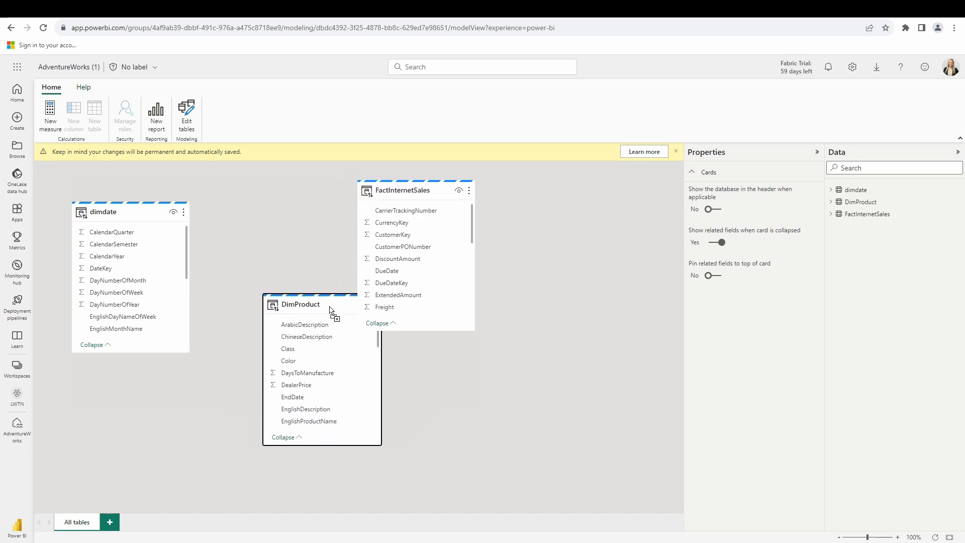
# Step: Drag the table cards so FactInternetSales sits between dimdate and DimProduct
pyautogui.moveTo(412, 190); pyautogui.dragTo(272, 252)
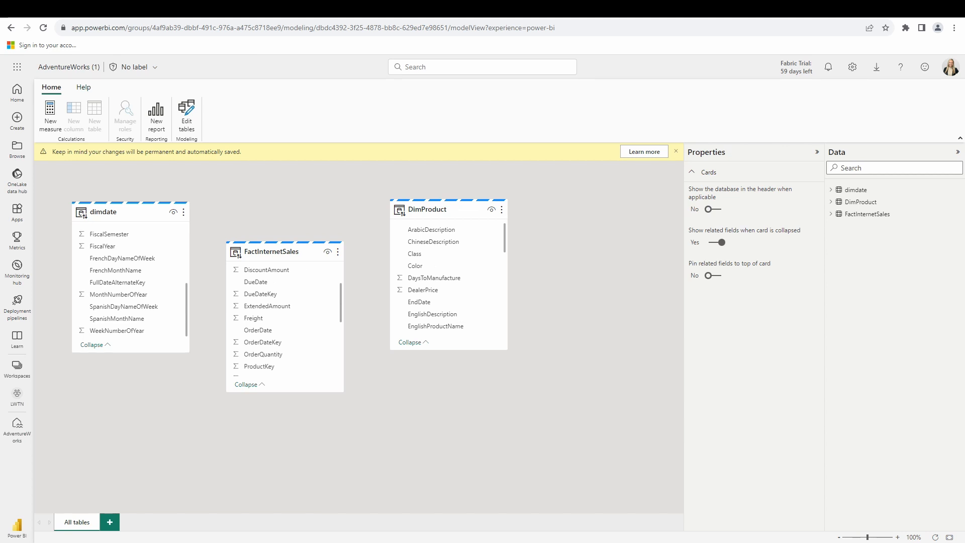
pyautogui.moveTo(120, 276)
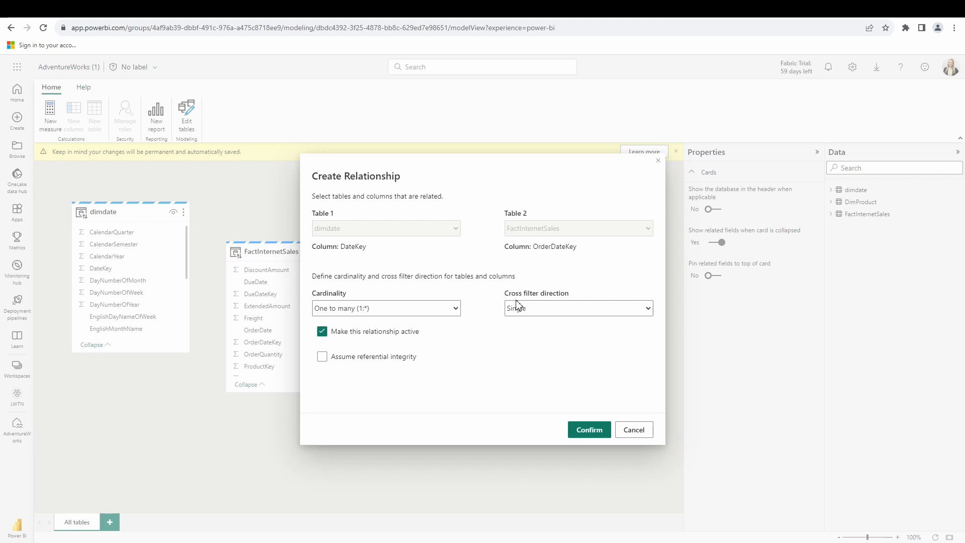
pyautogui.moveTo(380, 315)
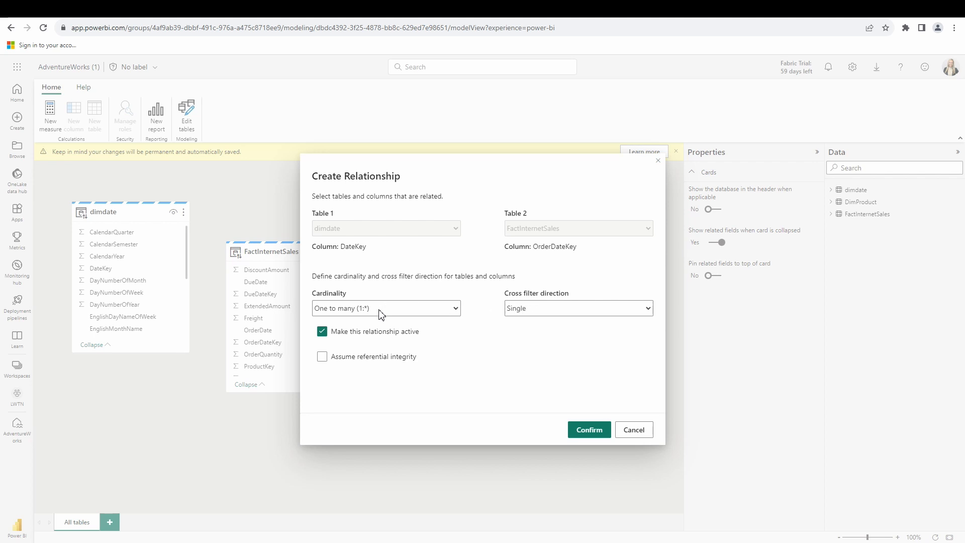
pyautogui.moveTo(500, 315)
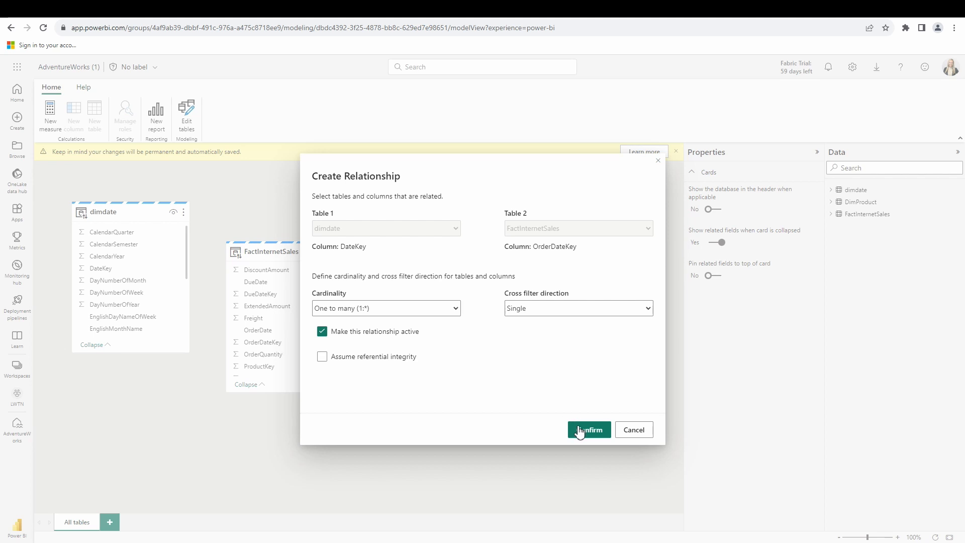
# Step: Confirm one-to-many relationships from dimdate DateKey and DimProduct ProductKey to FactInternetSales
pyautogui.click(589, 429)
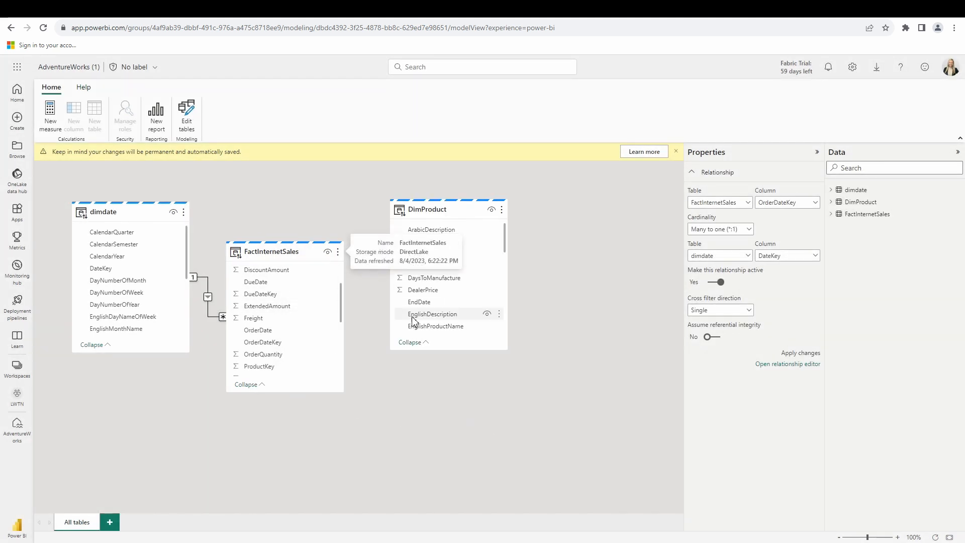
pyautogui.scroll(-3)
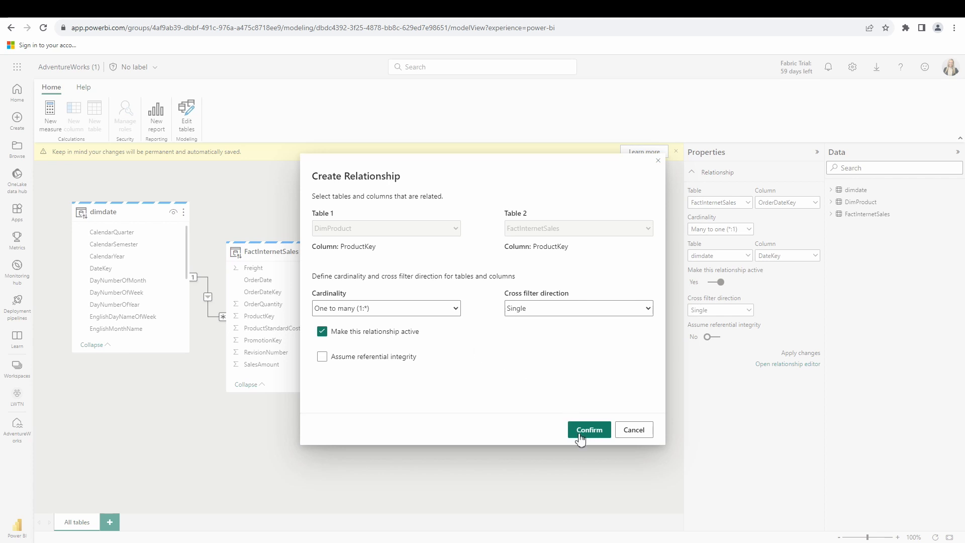
pyautogui.click(589, 429)
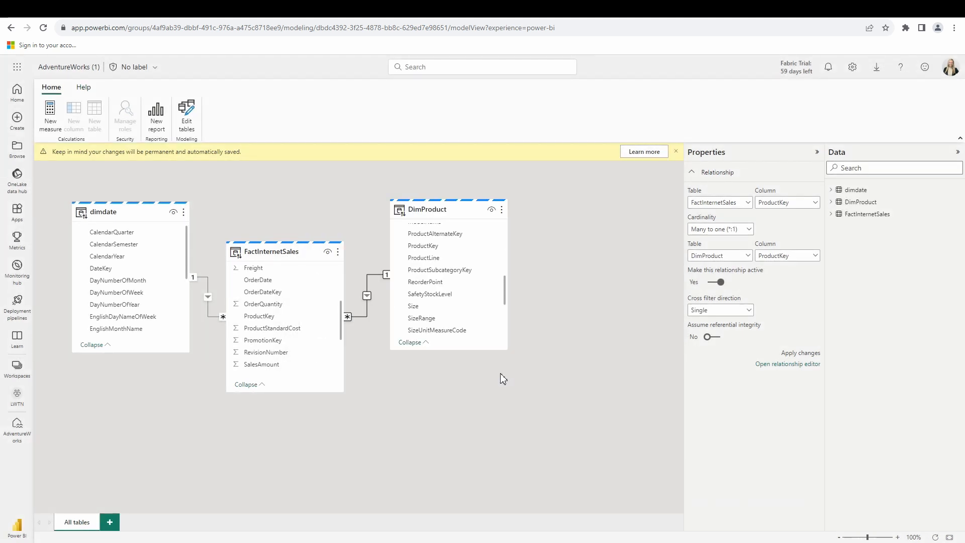
pyautogui.moveTo(398, 289)
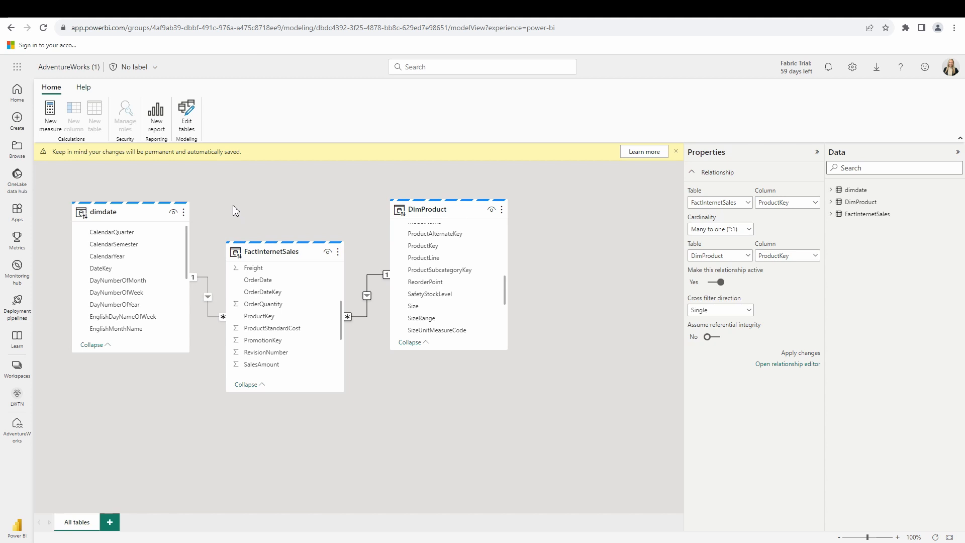
pyautogui.moveTo(50, 116)
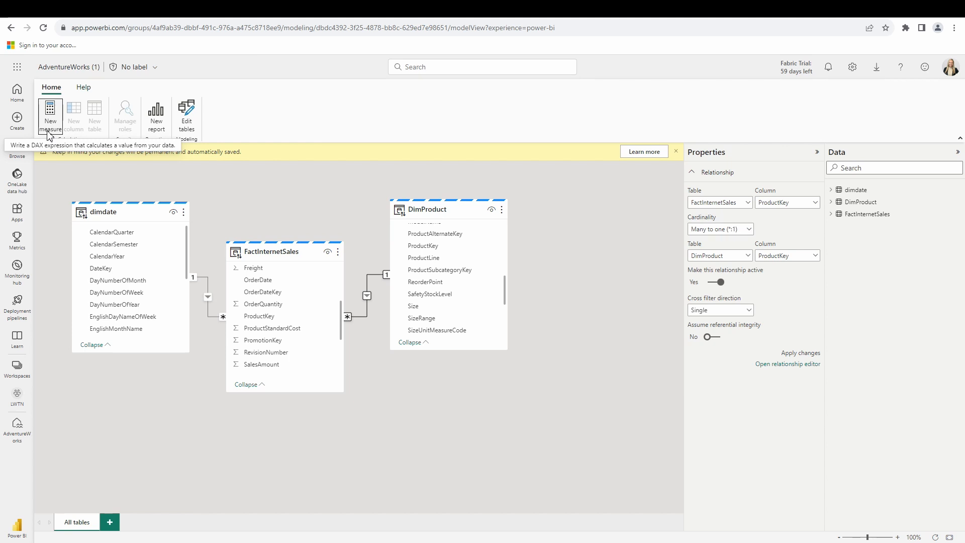
# Step: Write the measure Total Sales = SUM('FactInternetSales'[SalesAmount]) in the dataset
pyautogui.click(50, 116)
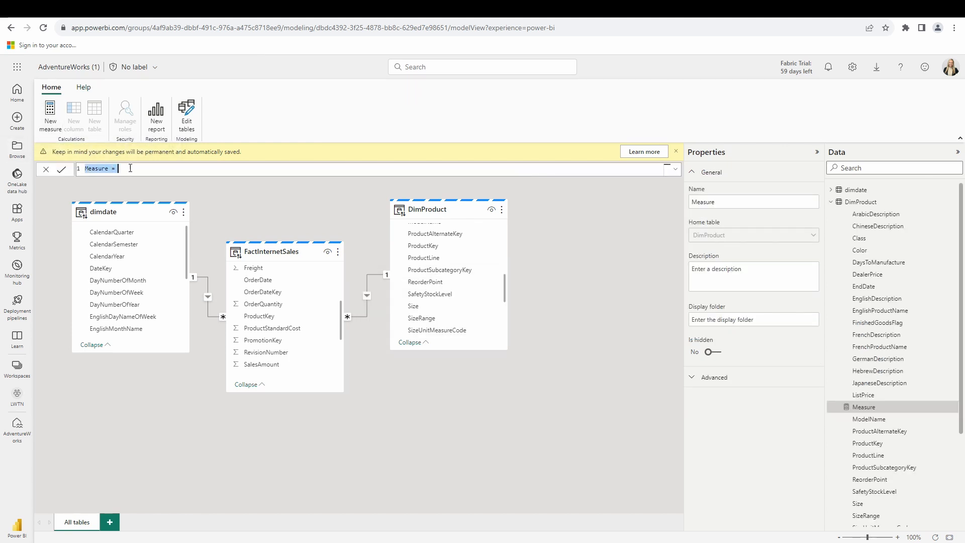
pyautogui.write('=')
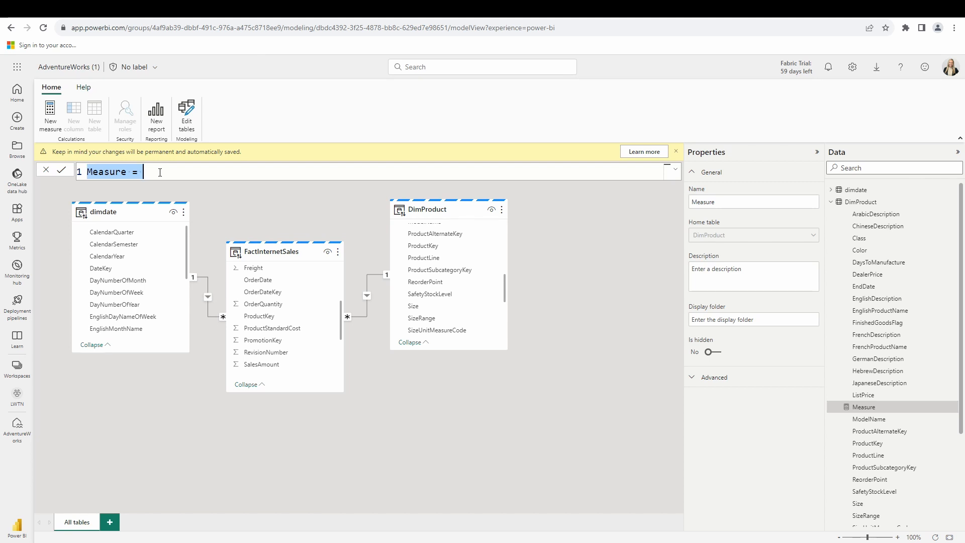
pyautogui.write('Total')
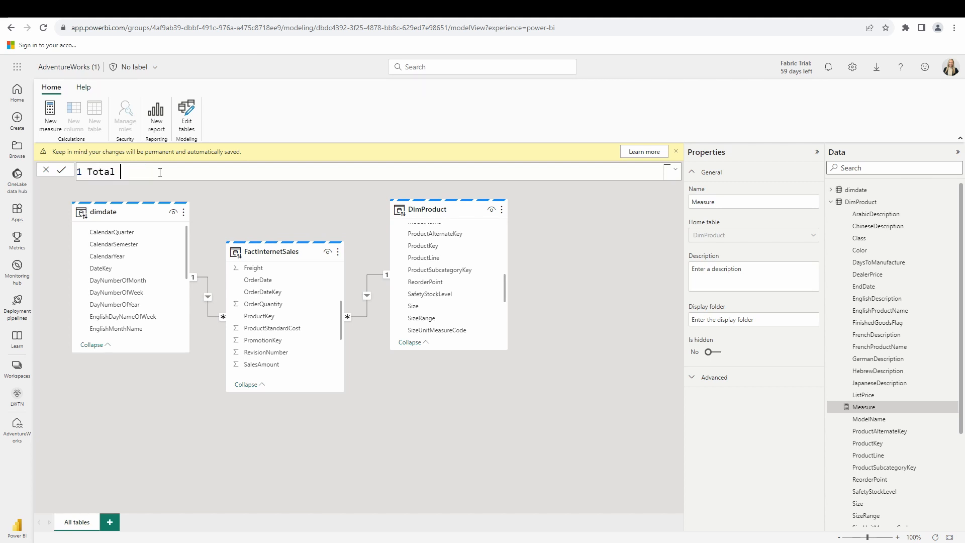
pyautogui.write('Sales')
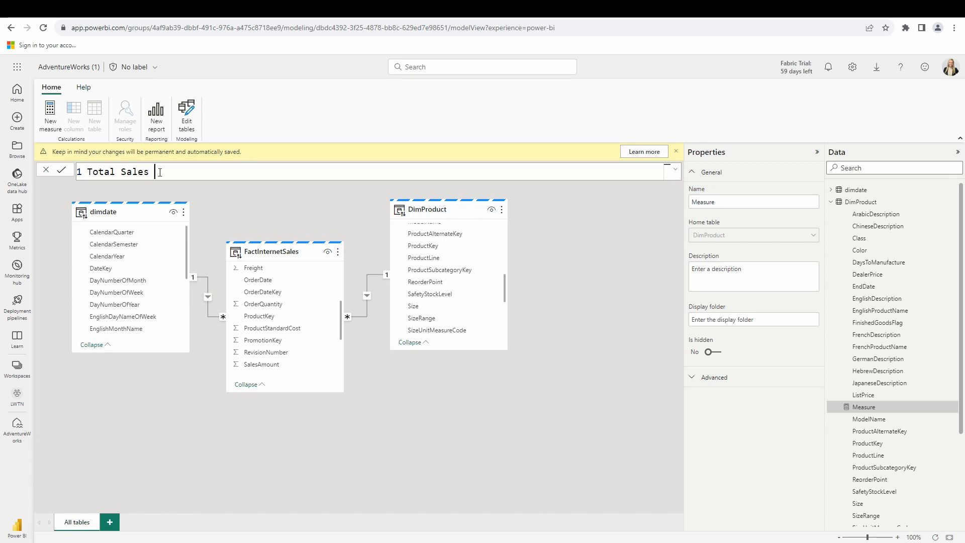
pyautogui.write('=')
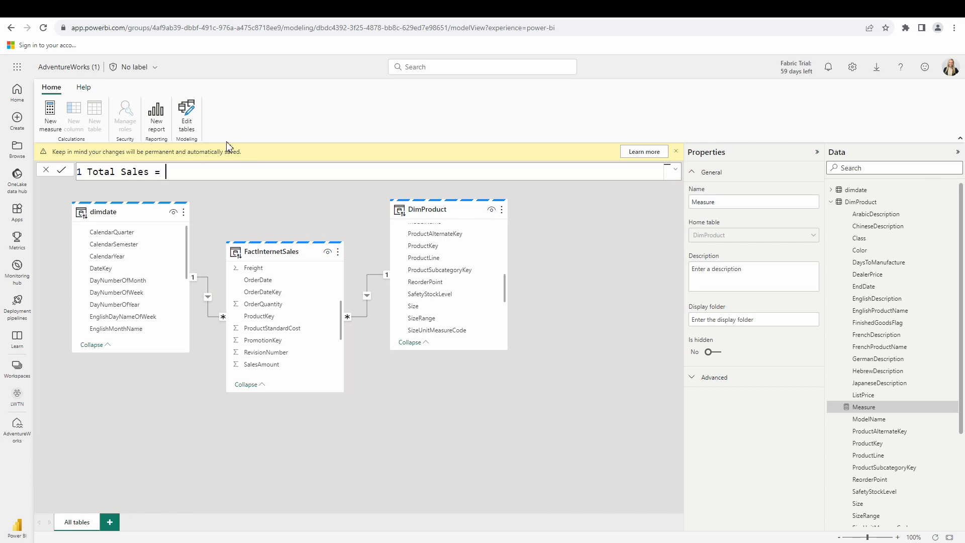
pyautogui.moveTo(292, 116)
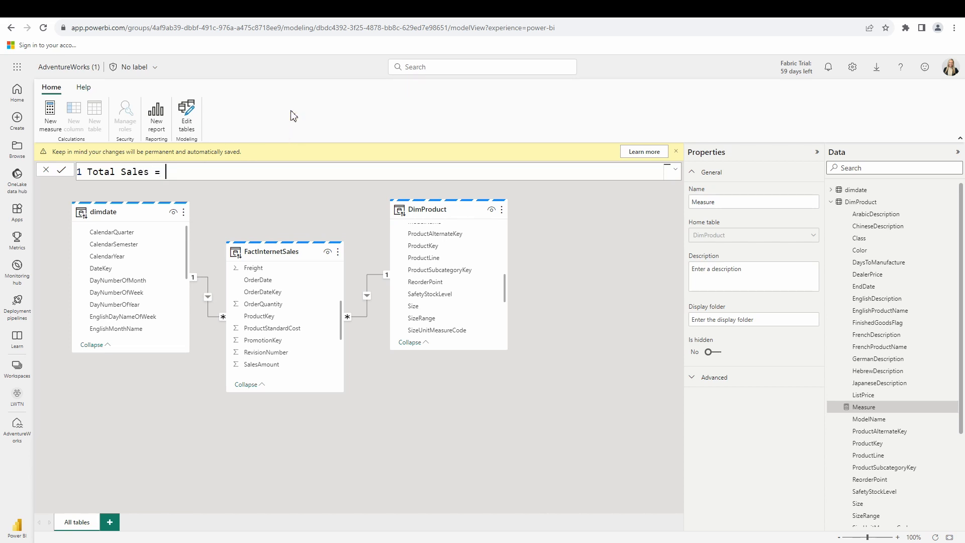
pyautogui.write('SUm')
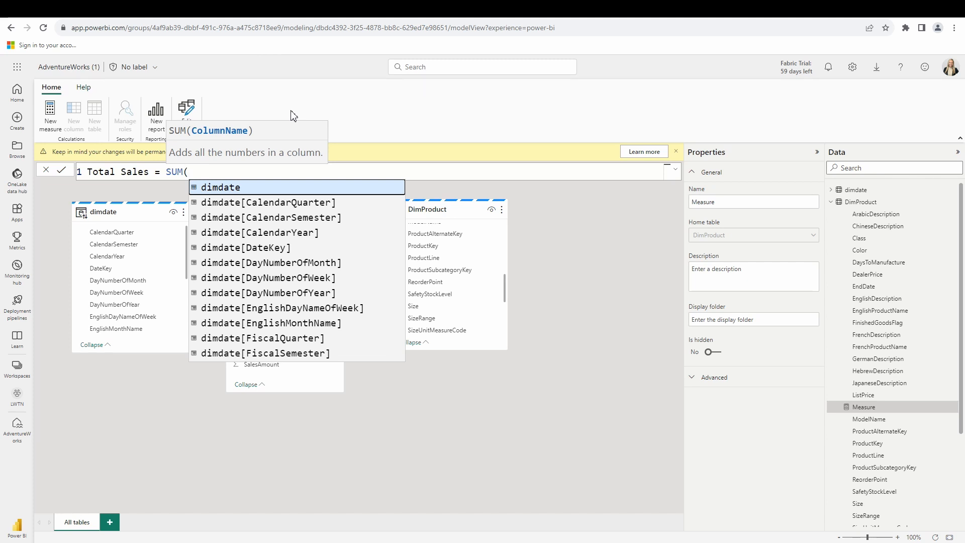
pyautogui.write("'fa")
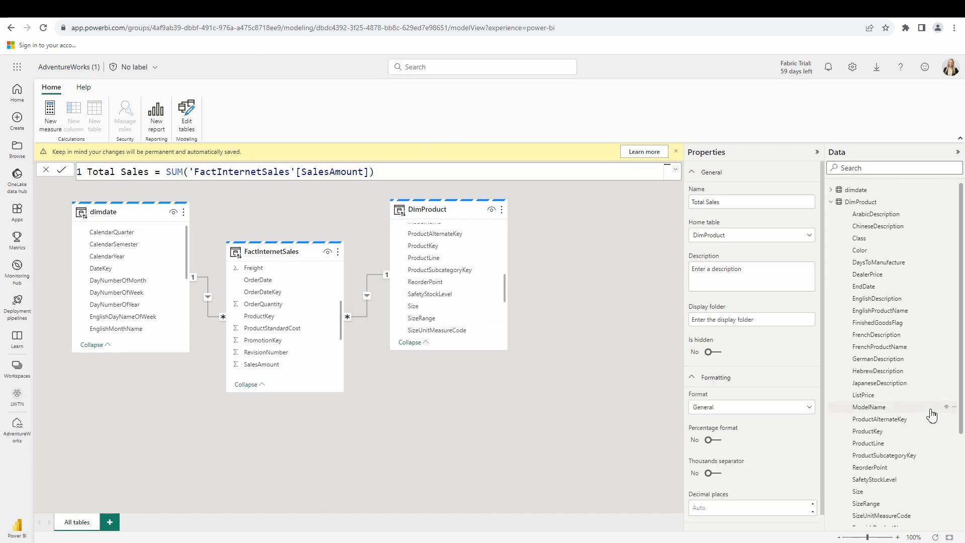
pyautogui.scroll(-3)
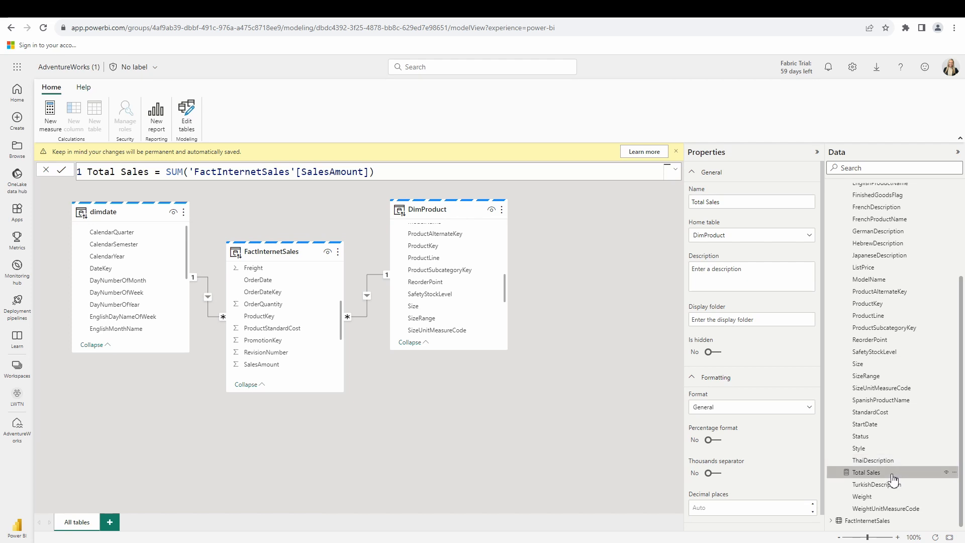
pyautogui.moveTo(884, 473)
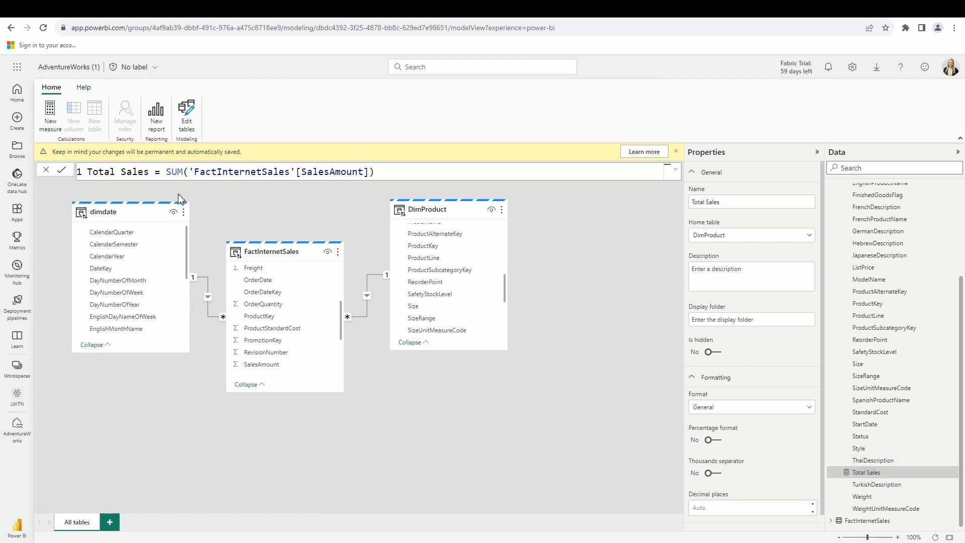
pyautogui.moveTo(156, 117)
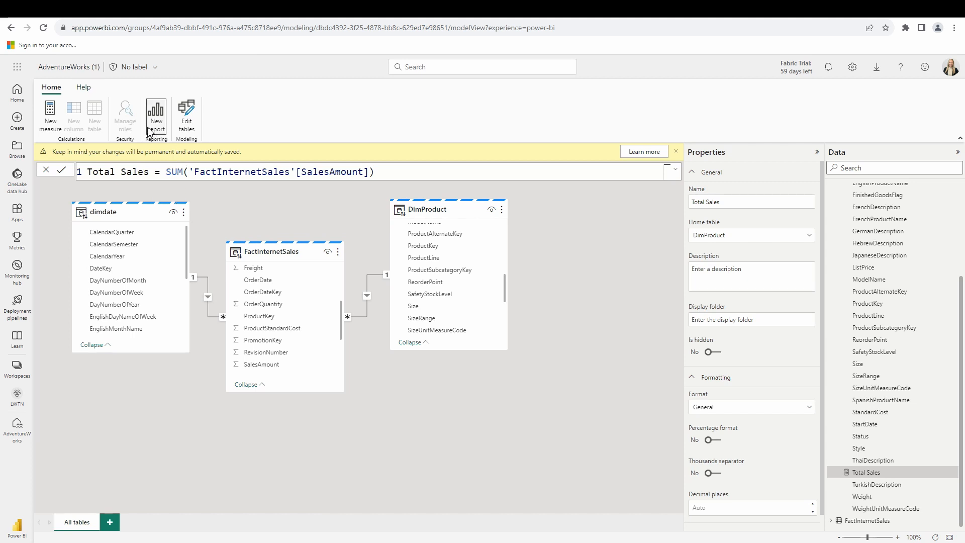
pyautogui.moveTo(156, 117)
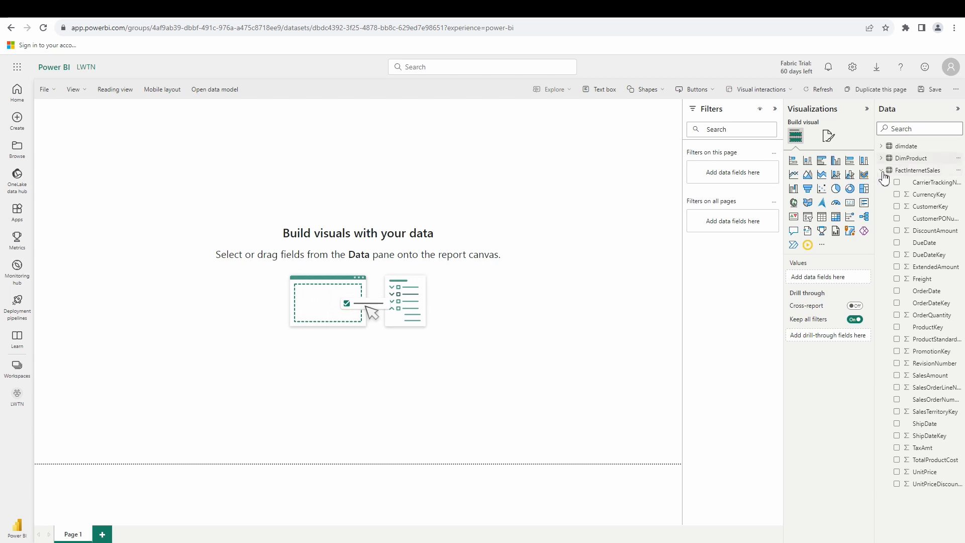
# Step: Expand DimProduct in the Data pane and tick Total Sales to add it as a visual
pyautogui.click(885, 158)
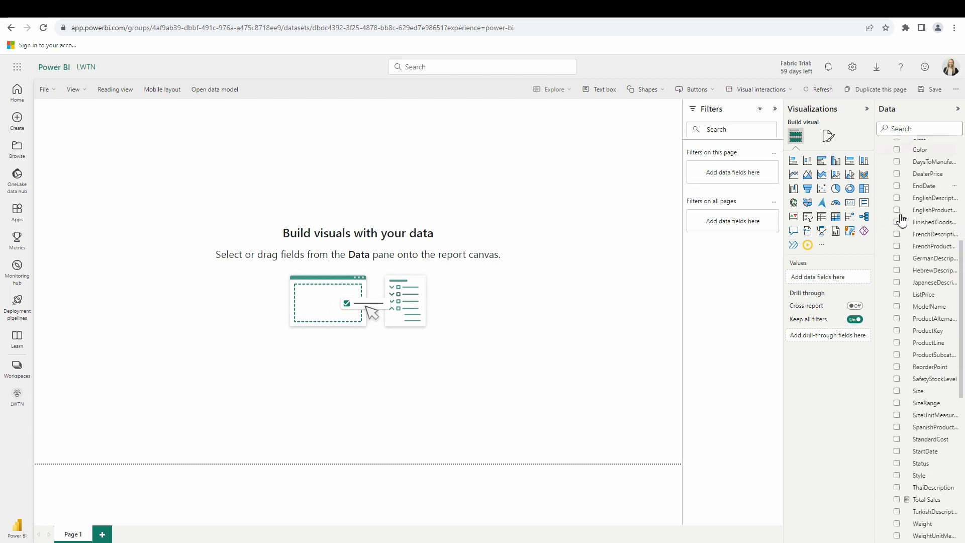
pyautogui.scroll(-3)
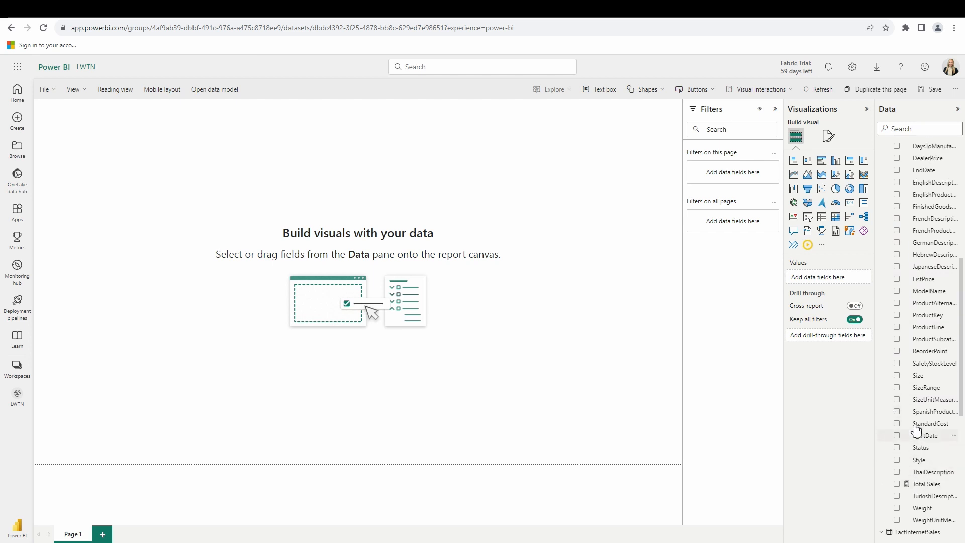
pyautogui.scroll(-3)
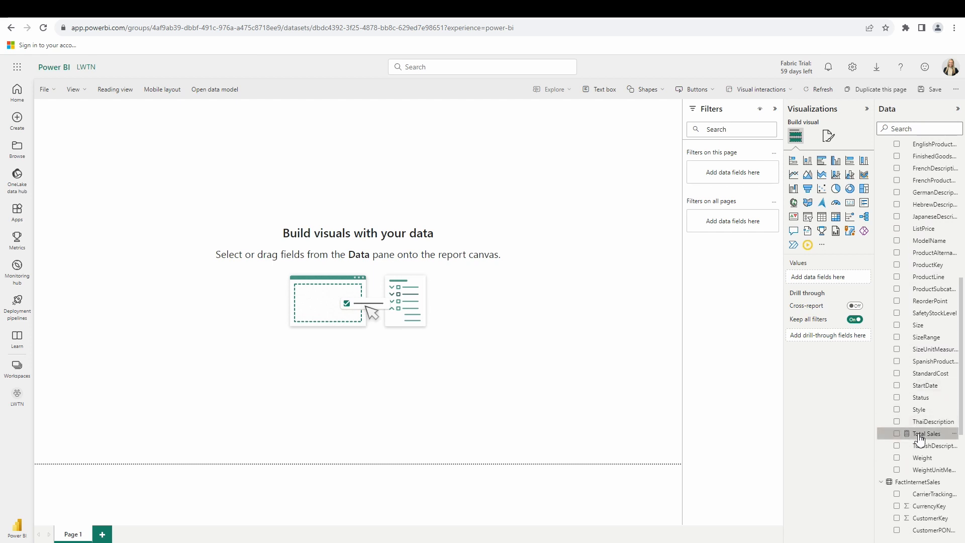
pyautogui.click(897, 434)
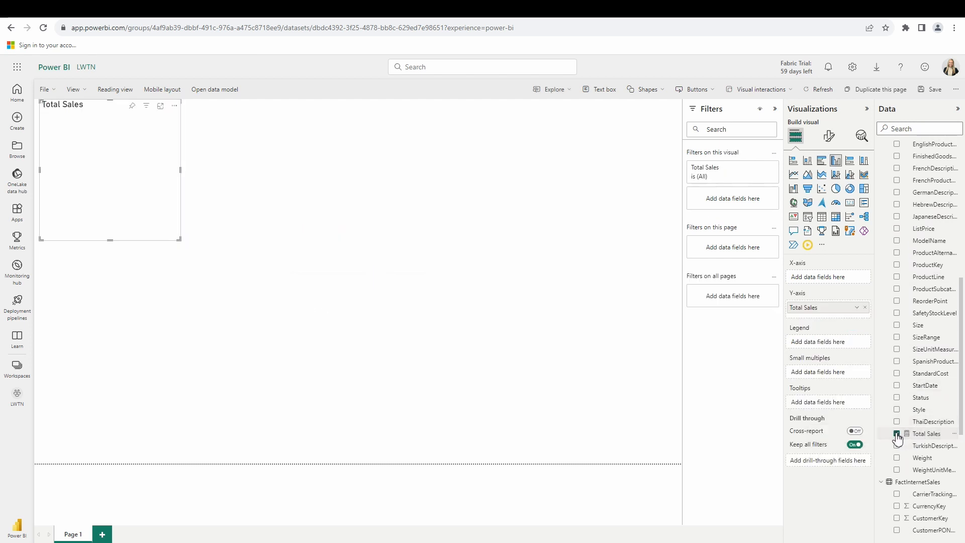
pyautogui.click(897, 433)
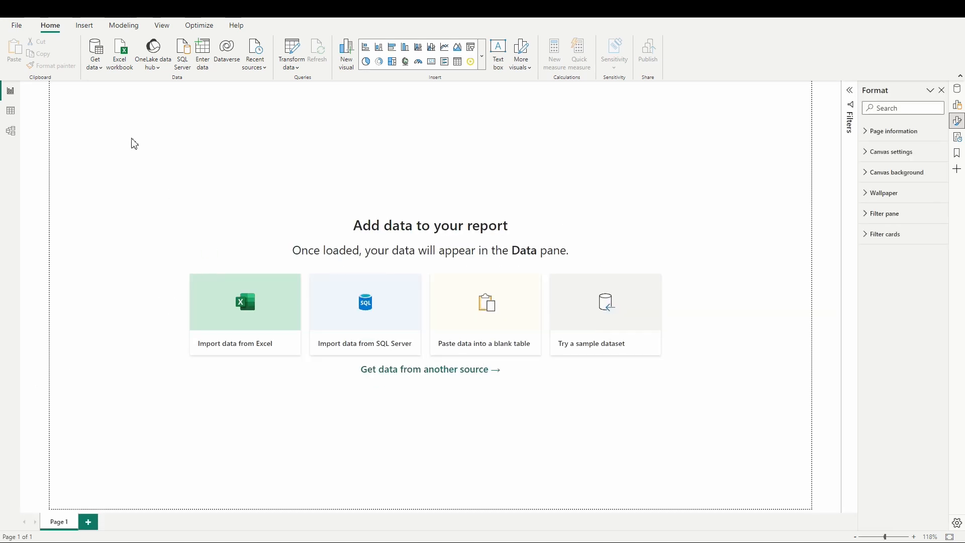
pyautogui.moveTo(152, 52)
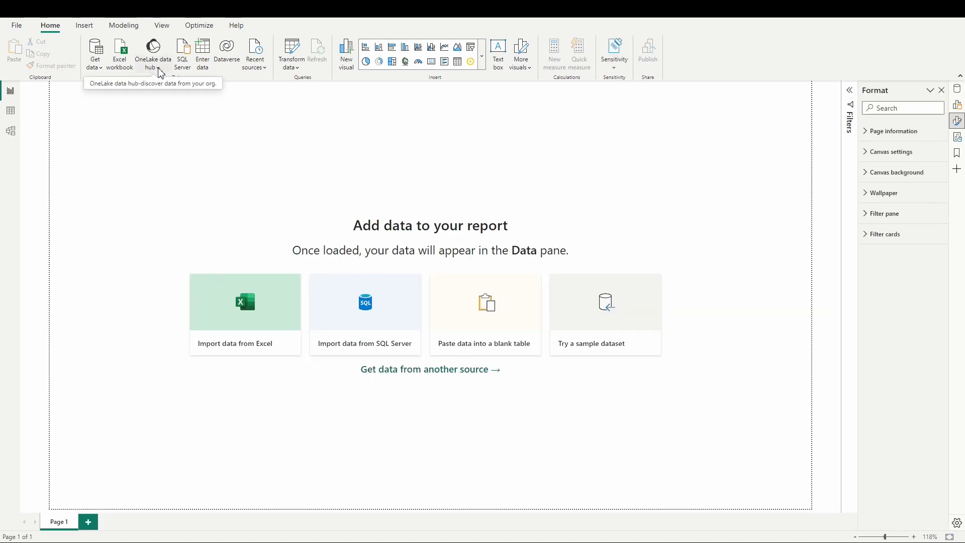
# Step: List the Power BI datasets from the OneLake data hub in Power BI Desktop
pyautogui.click(152, 54)
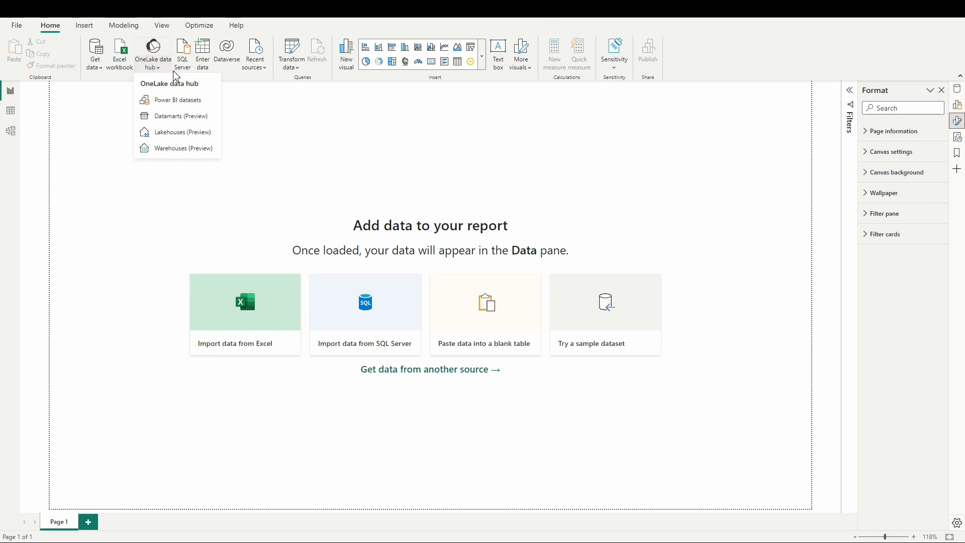
pyautogui.moveTo(179, 100)
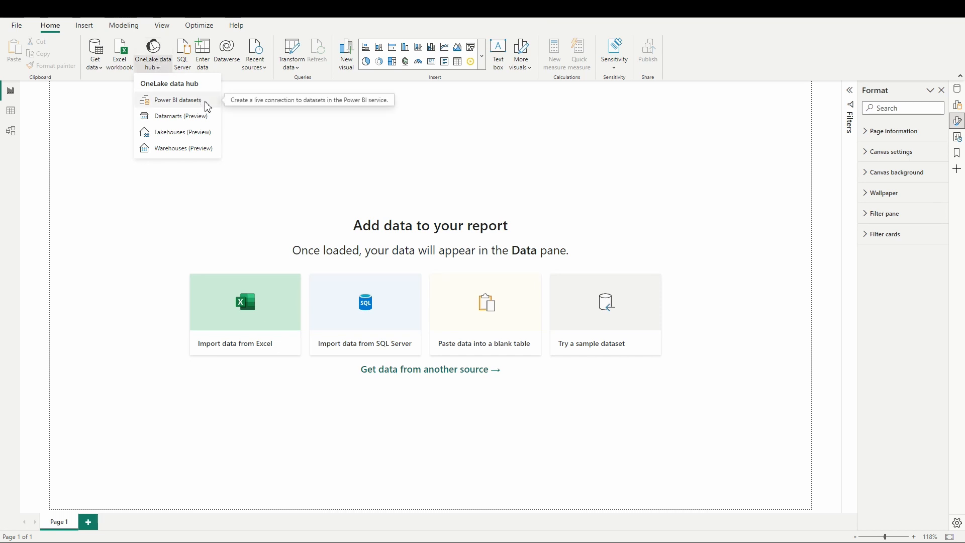
pyautogui.click(178, 100)
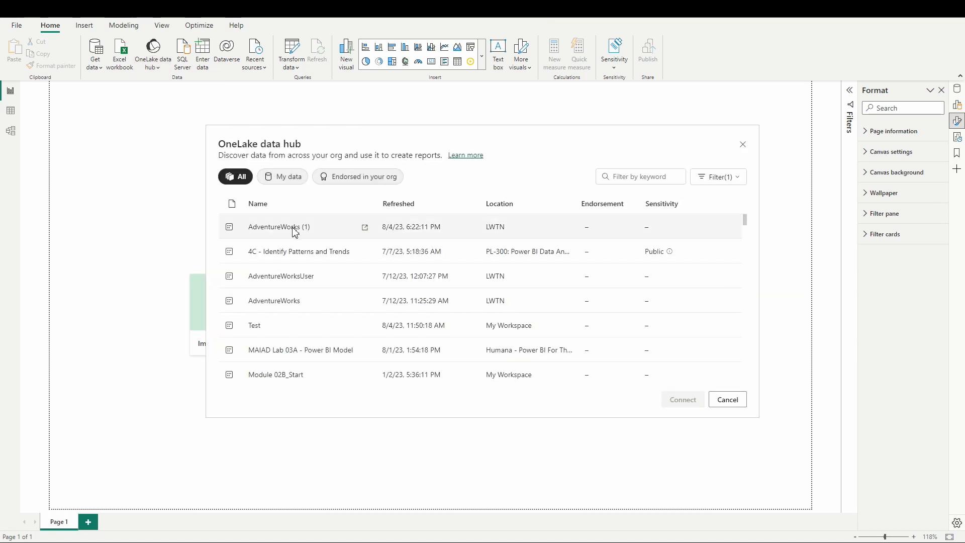
pyautogui.moveTo(279, 226)
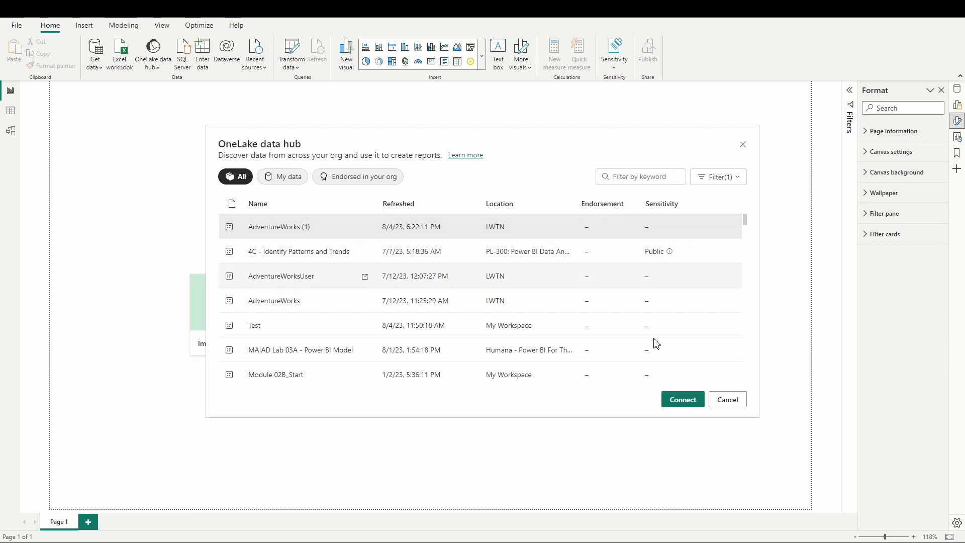
# Step: Connect live to AdventureWorks (1) and move FactInternetSales below dimdate and DimProduct in Model view
pyautogui.click(726, 400)
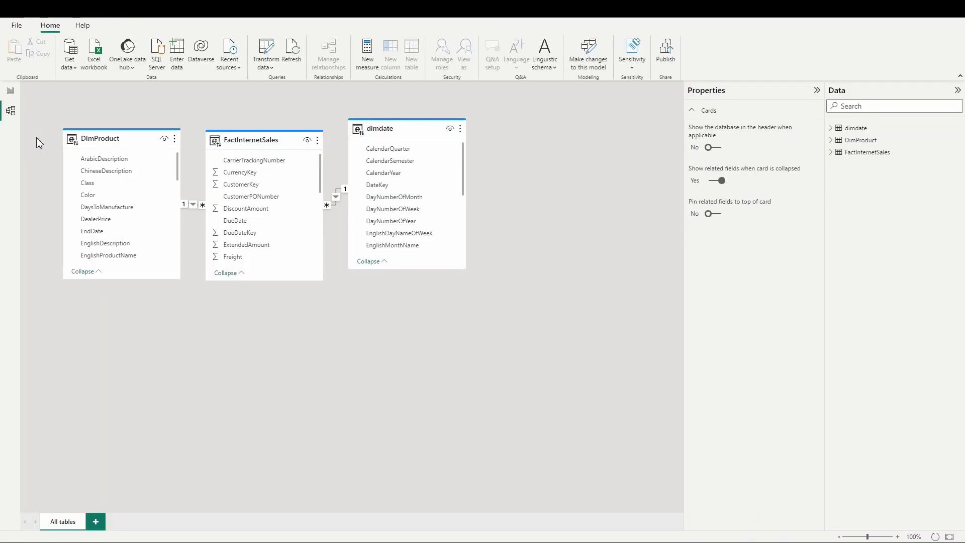
pyautogui.moveTo(251, 140); pyautogui.dragTo(246, 284)
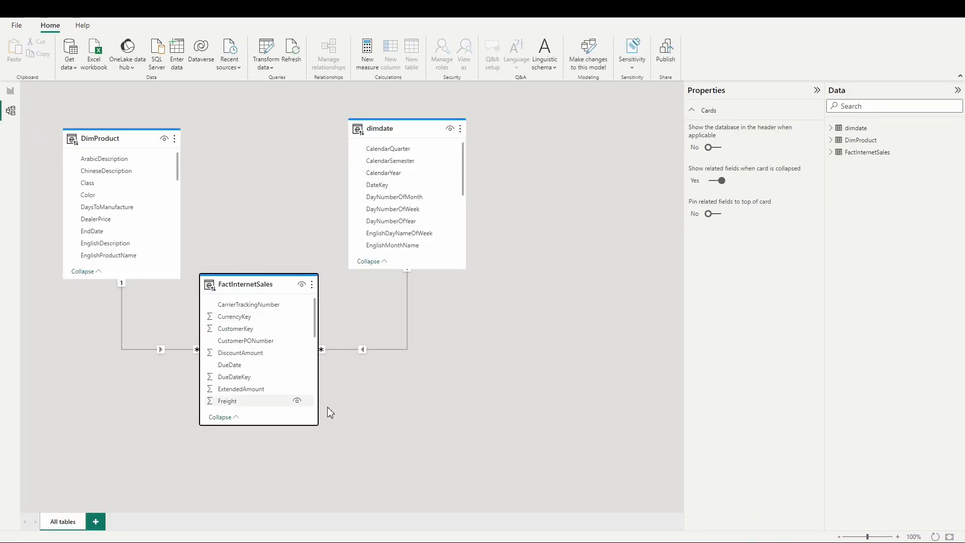
pyautogui.moveTo(259, 254)
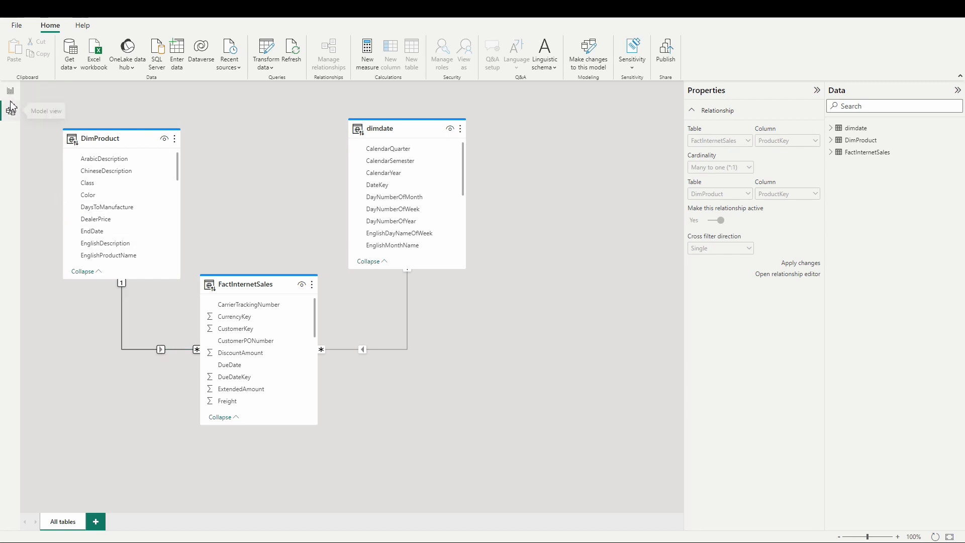
# Step: In Report view, tick Total Sales under DimProduct to show a 29.36M card
pyautogui.click(10, 91)
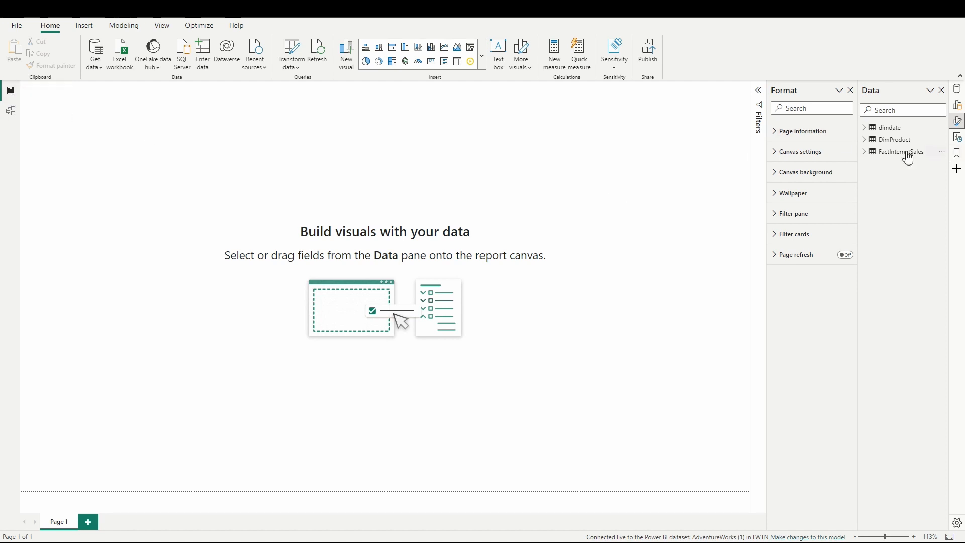
pyautogui.click(866, 152)
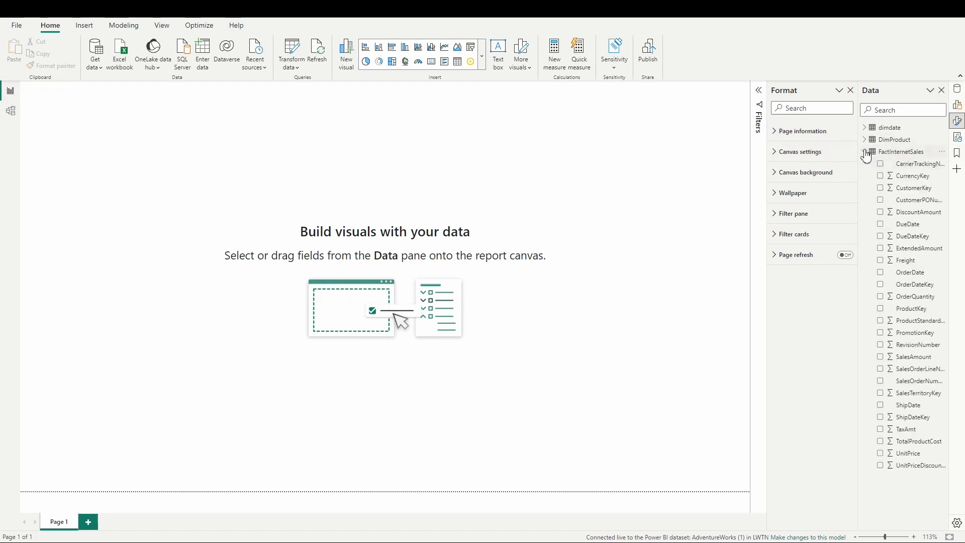
pyautogui.click(866, 139)
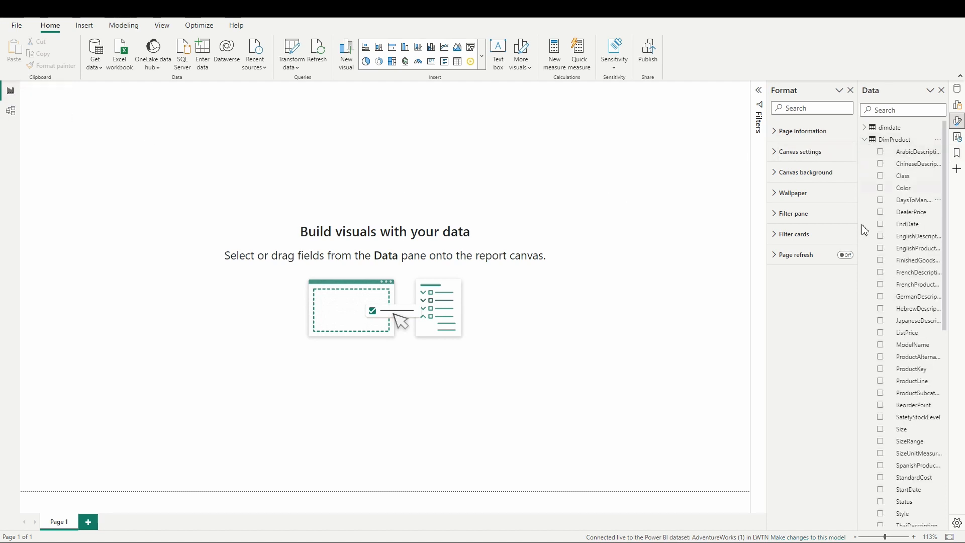
pyautogui.scroll(-3)
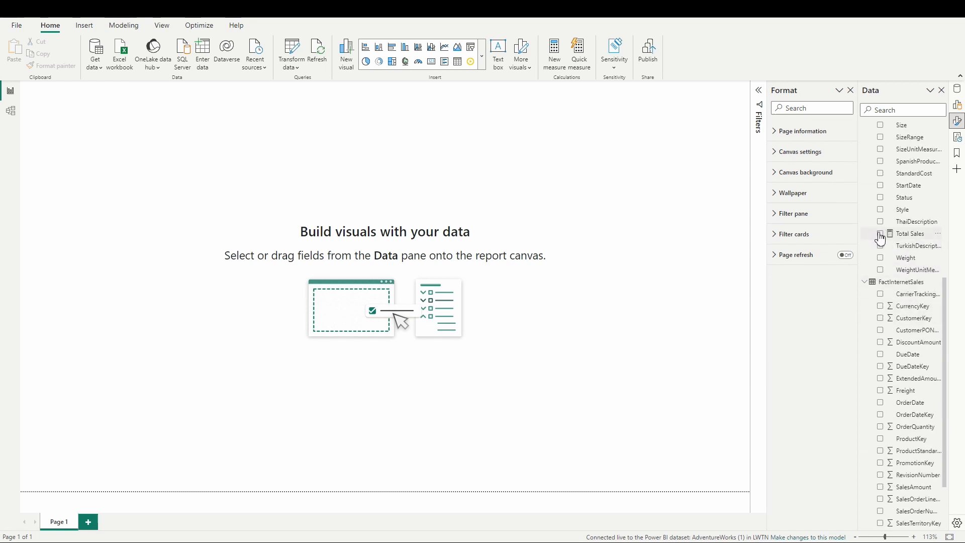
pyautogui.click(880, 234)
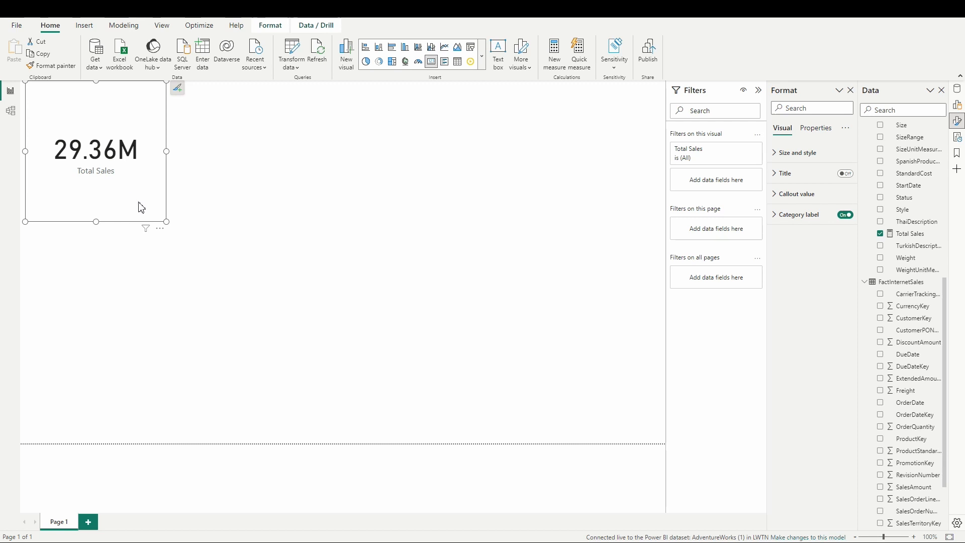
pyautogui.moveTo(916, 250)
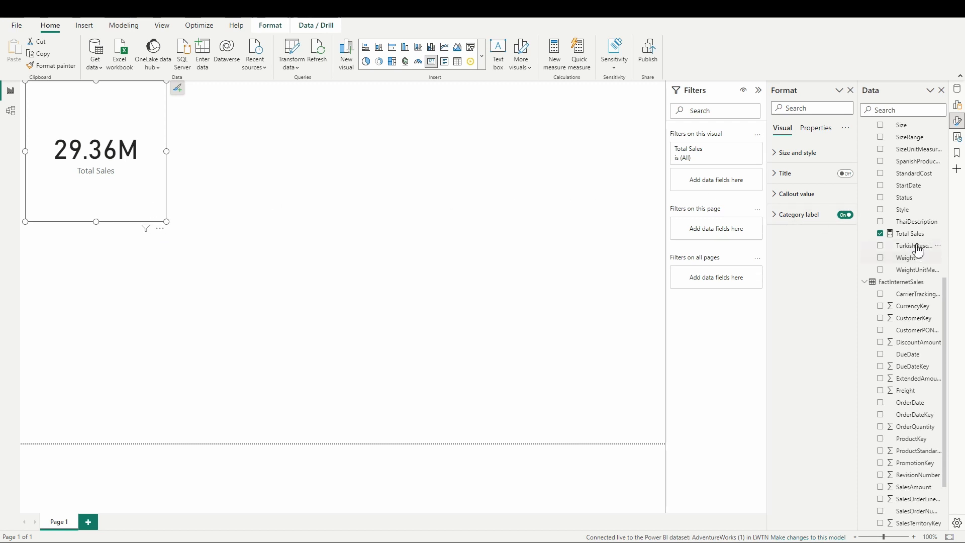